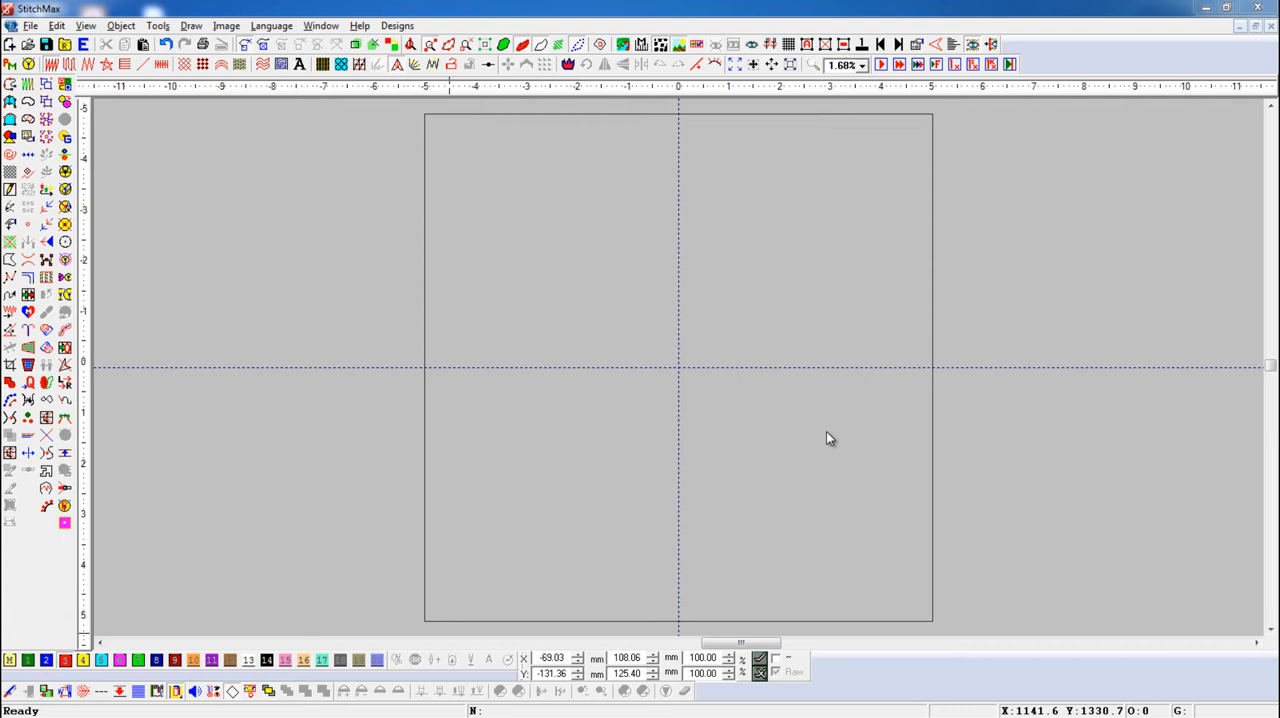
mouse_move(365, 205)
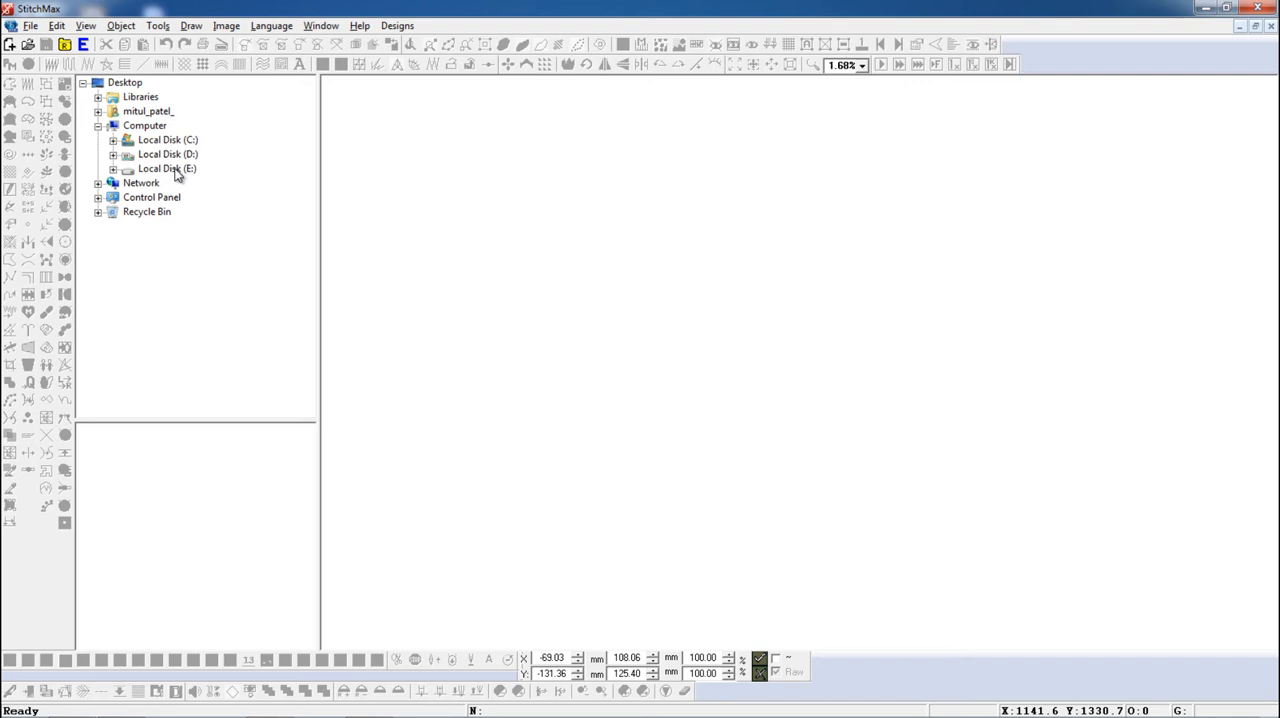
Step: Expand Local Disk (E:) and open the DESIGN SAMPLE folder to show its ten design thumbnails
left_click(167, 168)
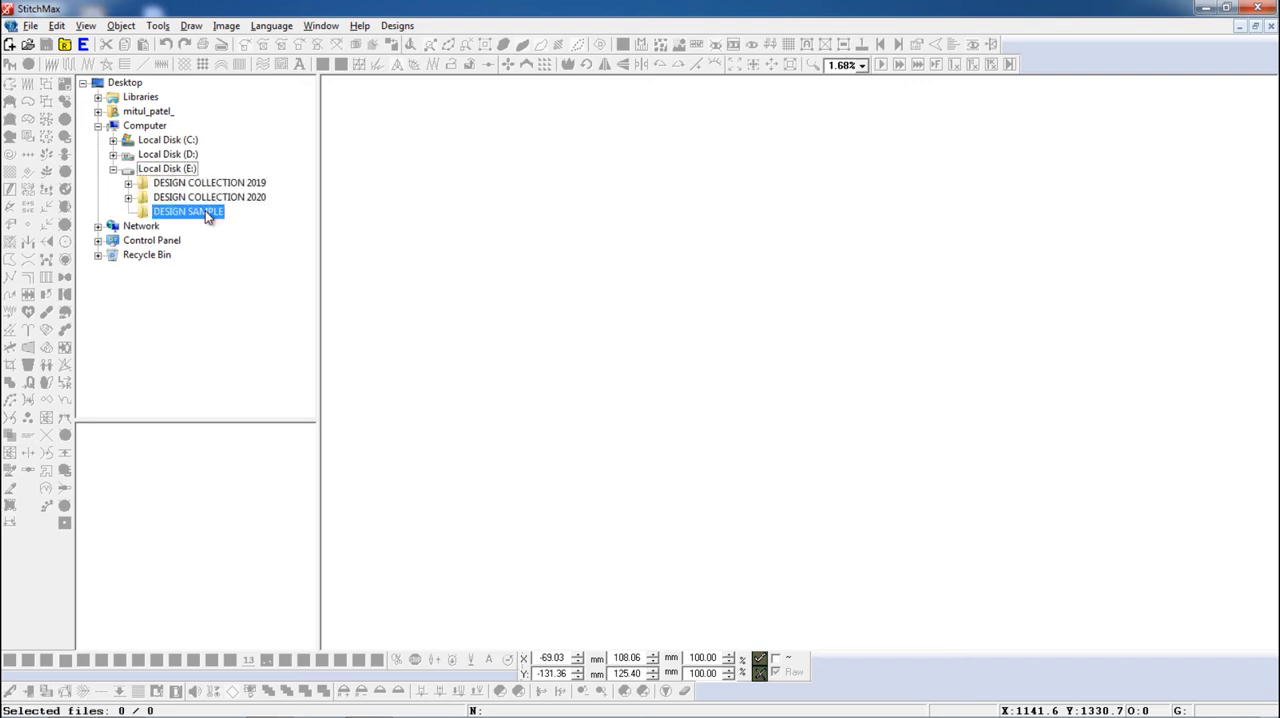
left_click(188, 211)
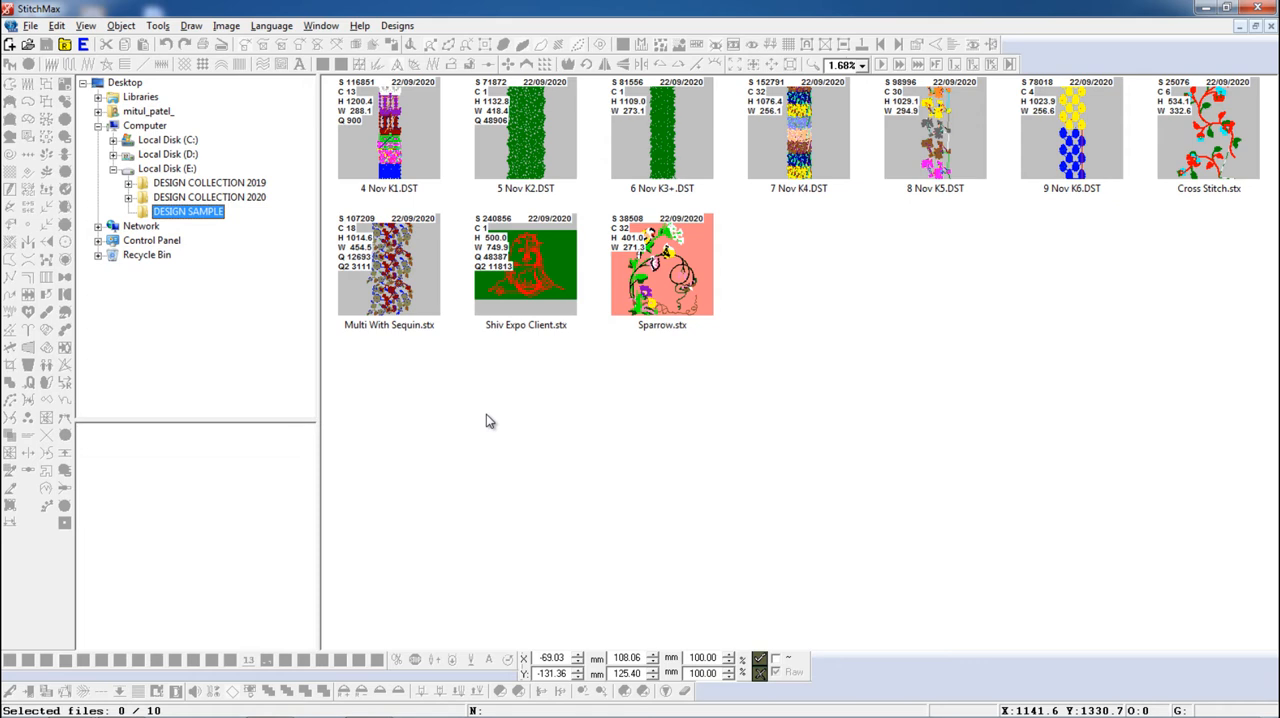
mouse_move(630, 347)
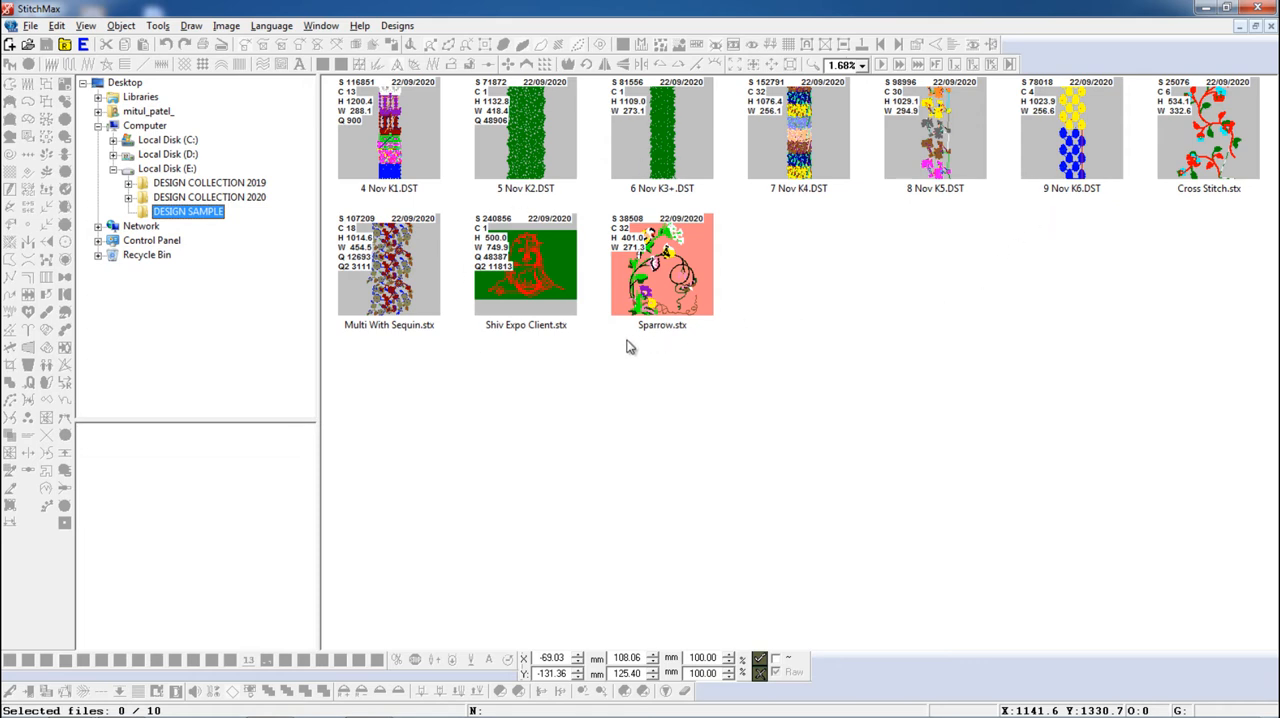
mouse_move(630, 379)
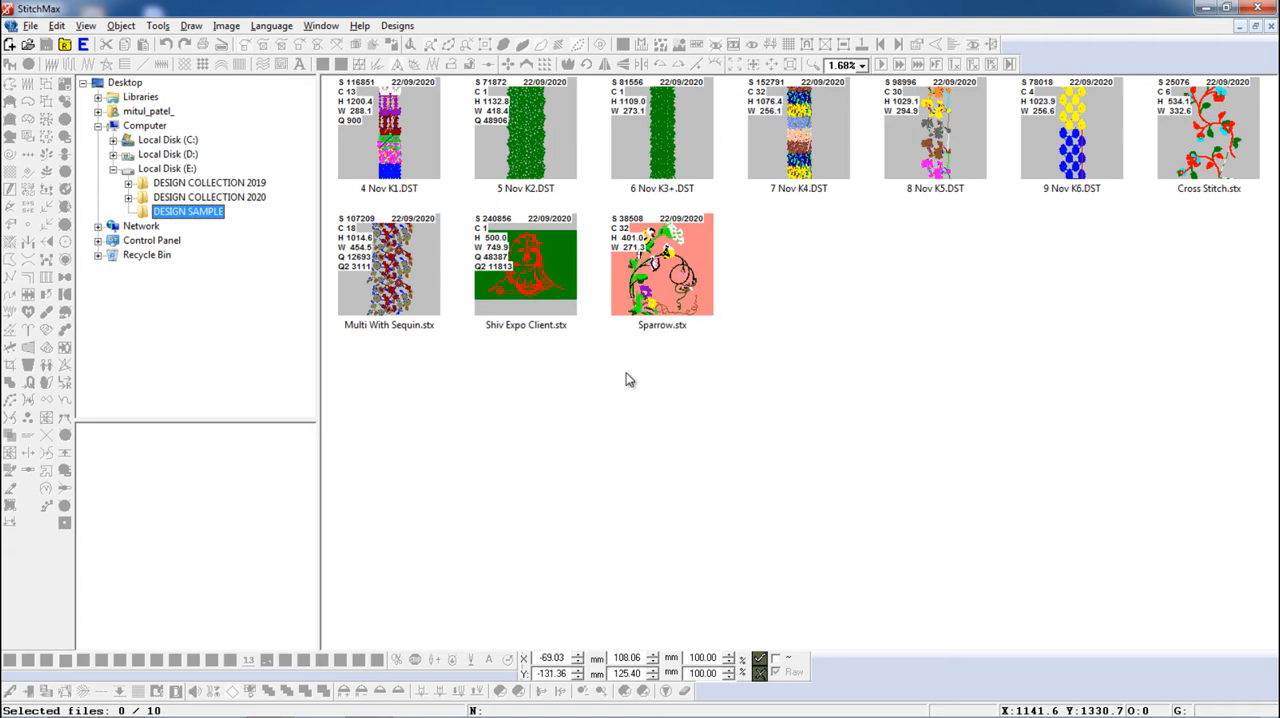
Step: Apply the *.Stx file-type filter so only the four STX designs appear
right_click(630, 380)
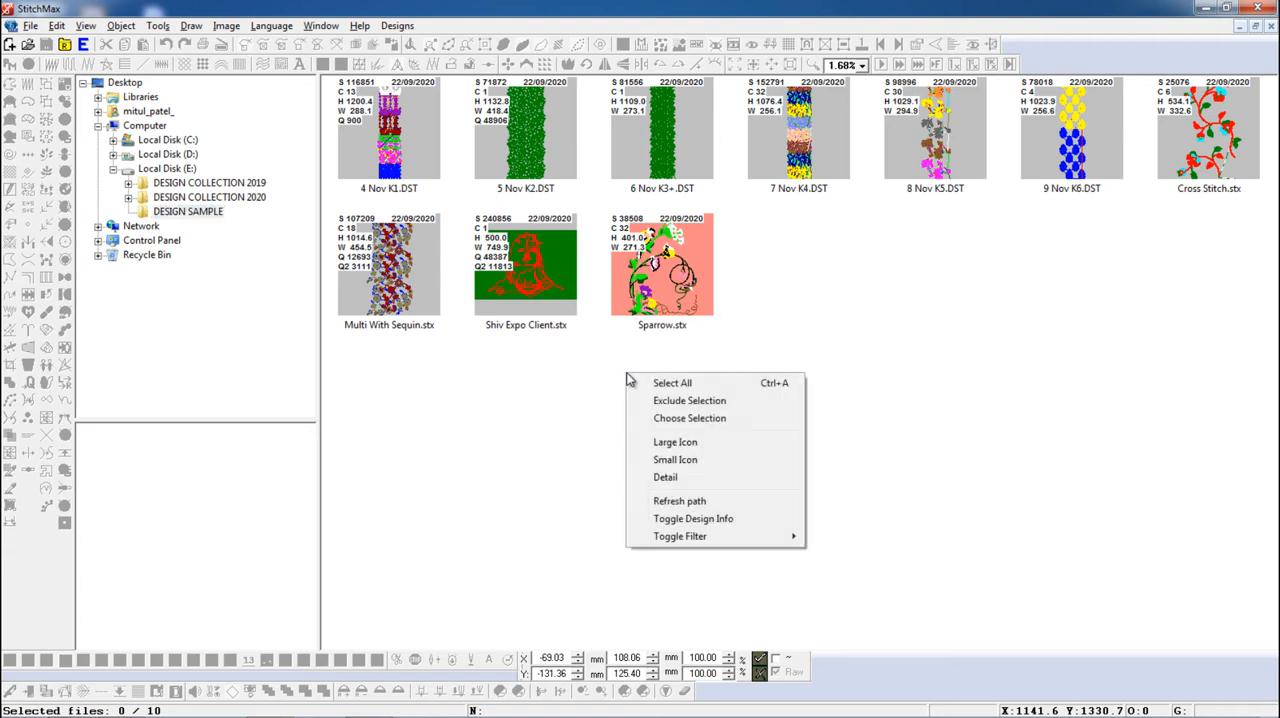
mouse_move(680, 537)
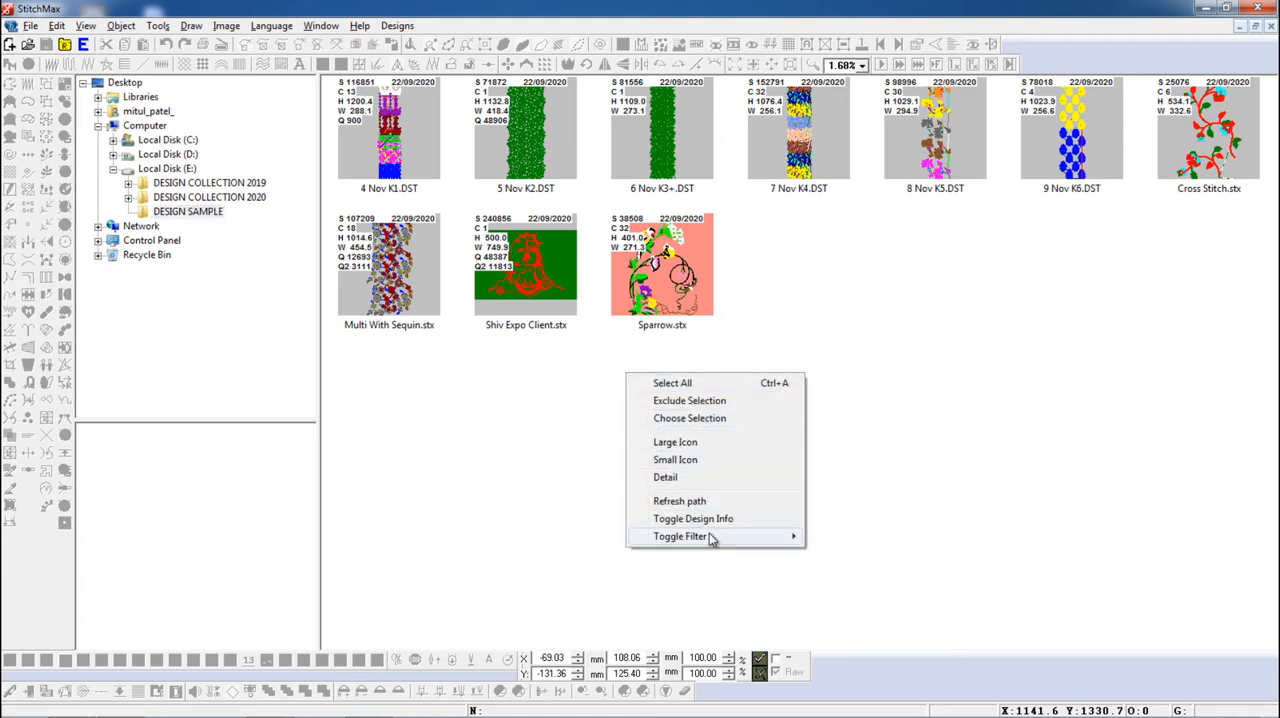
left_click(681, 536)
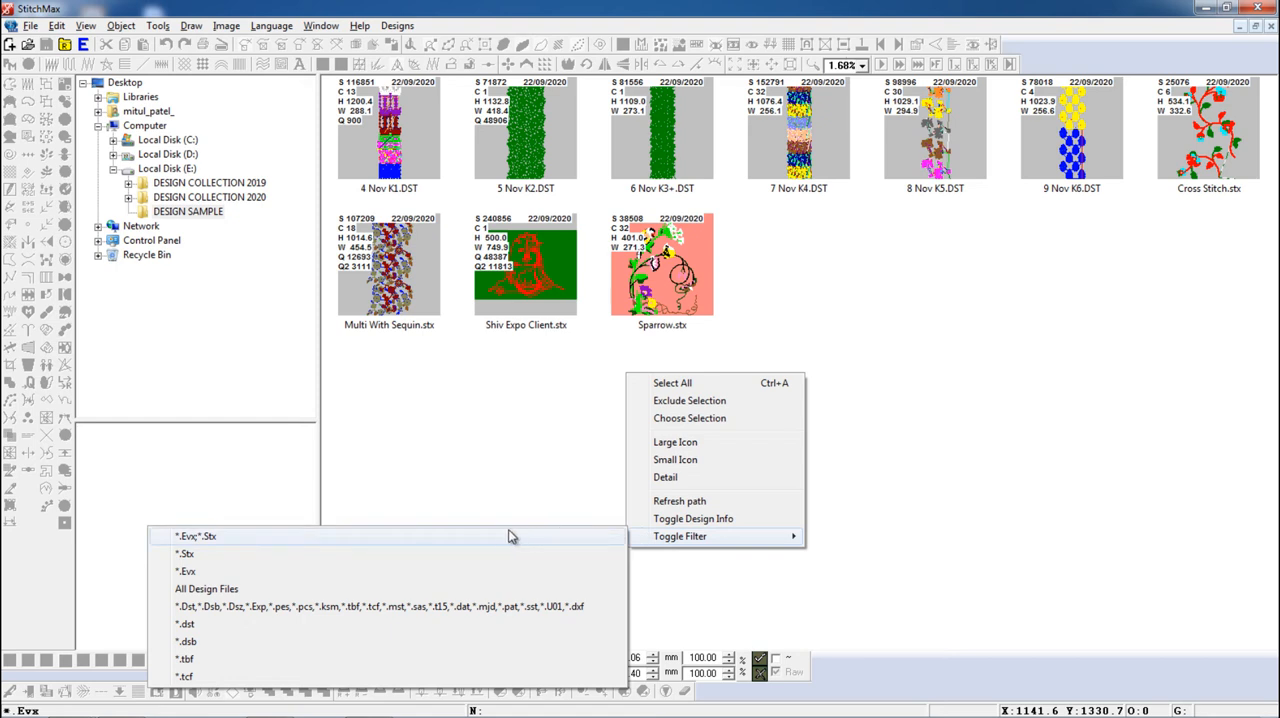
mouse_move(428, 554)
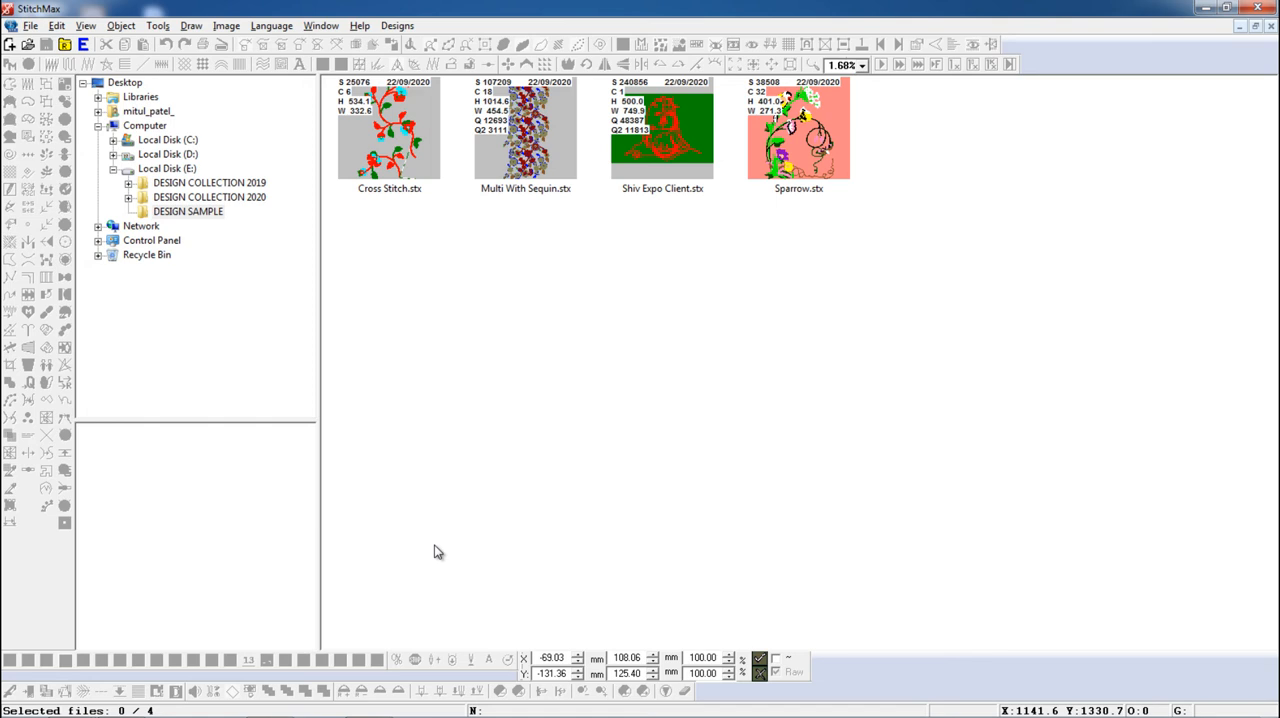
right_click(435, 552)
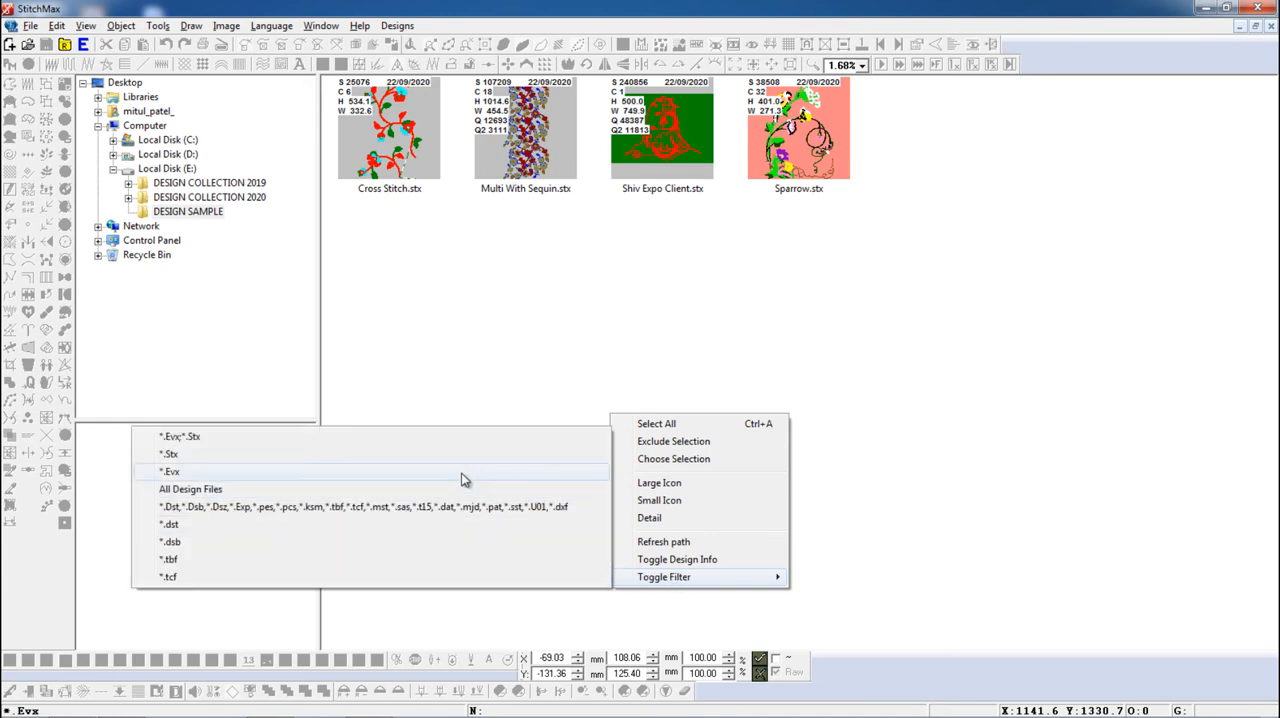
Step: Switch the file-type filter to *.dst, leaving the six DST designs
left_click(170, 471)
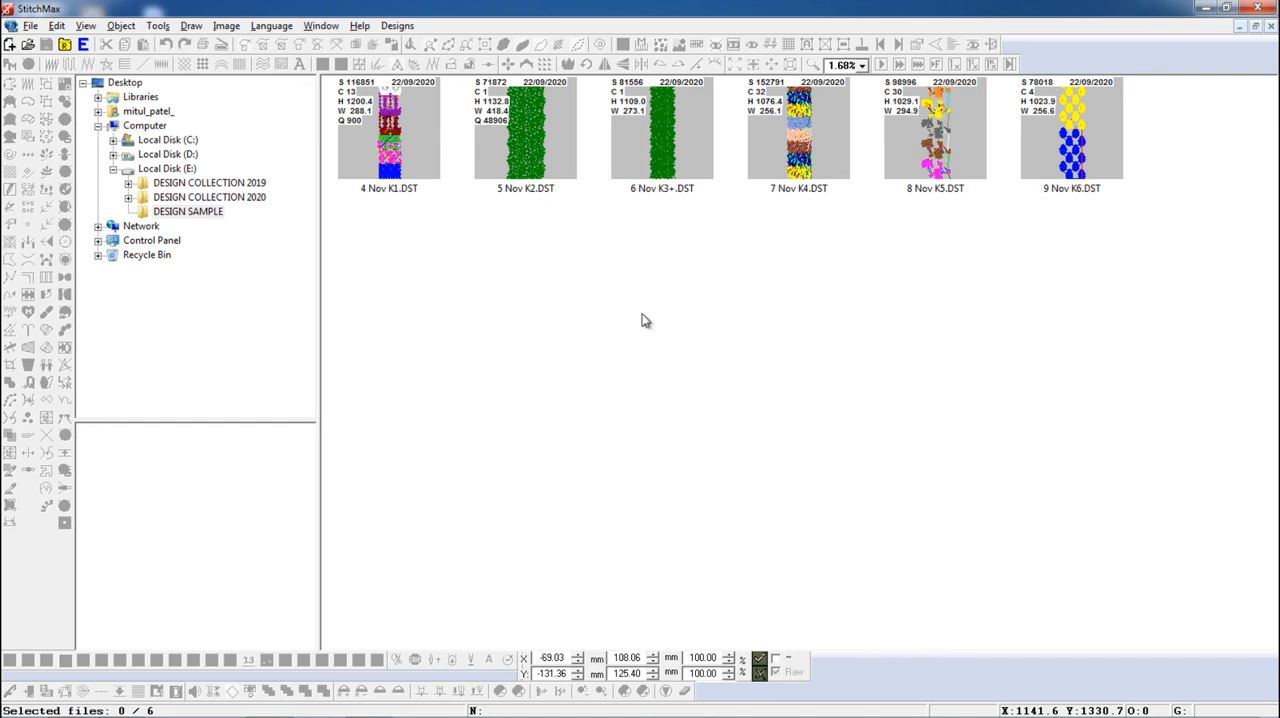
mouse_move(618, 320)
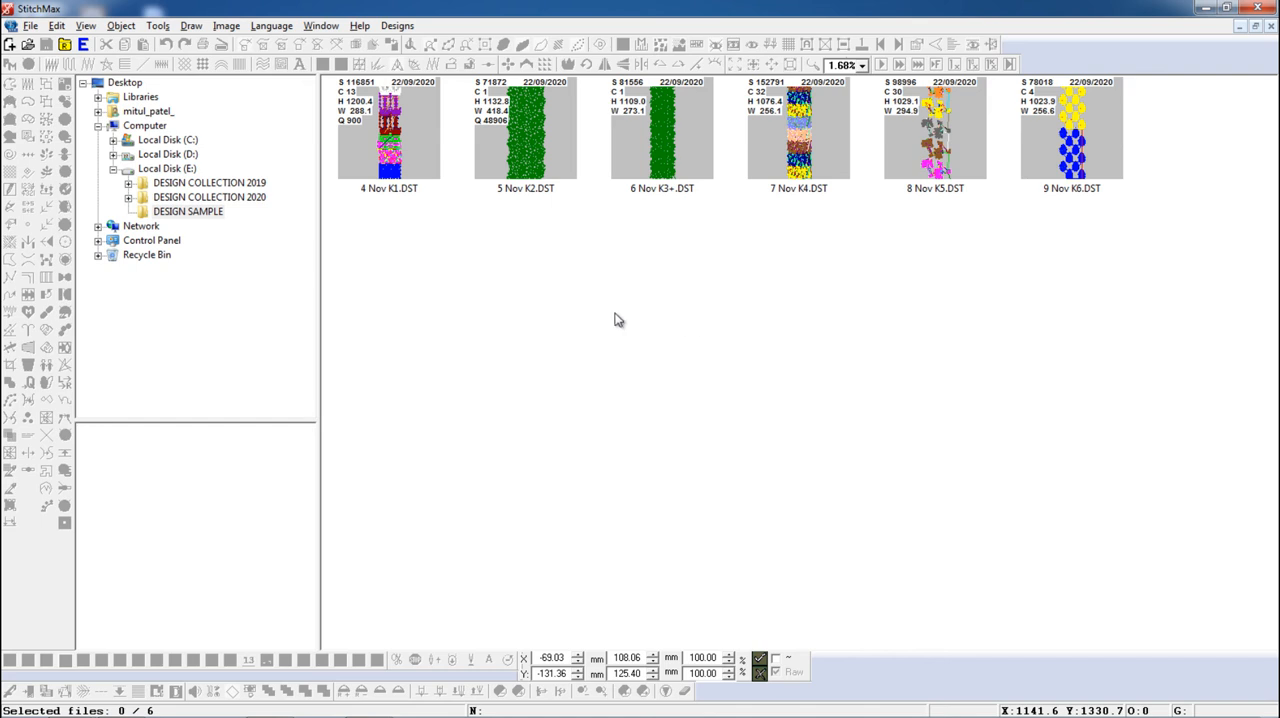
Step: Clear the file-type filter to list all ten DST and STX designs
right_click(617, 320)
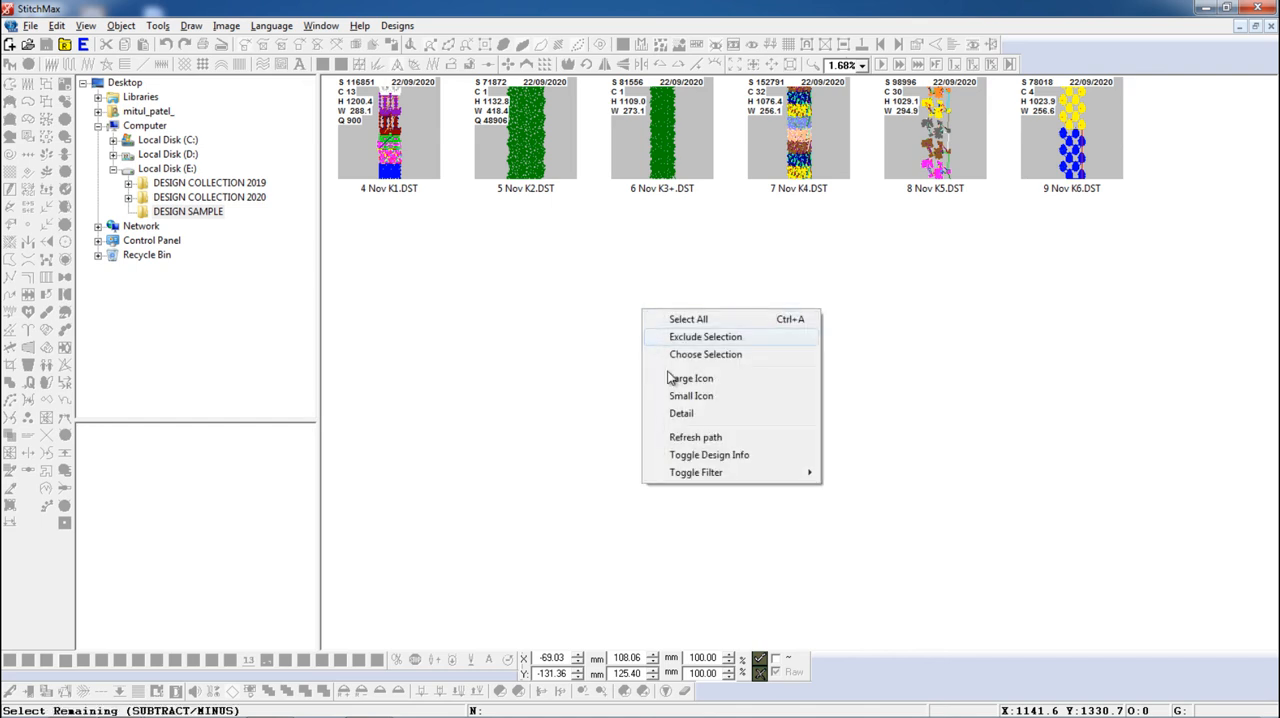
left_click(695, 472)
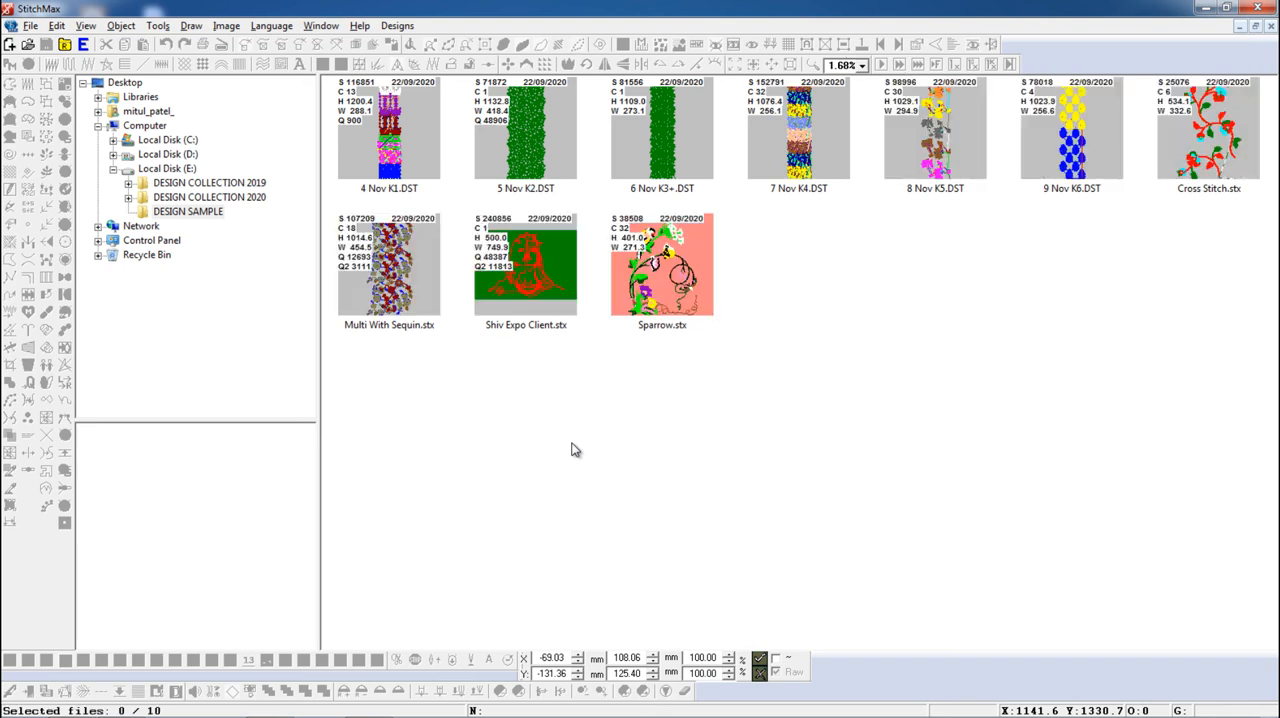
right_click(575, 450)
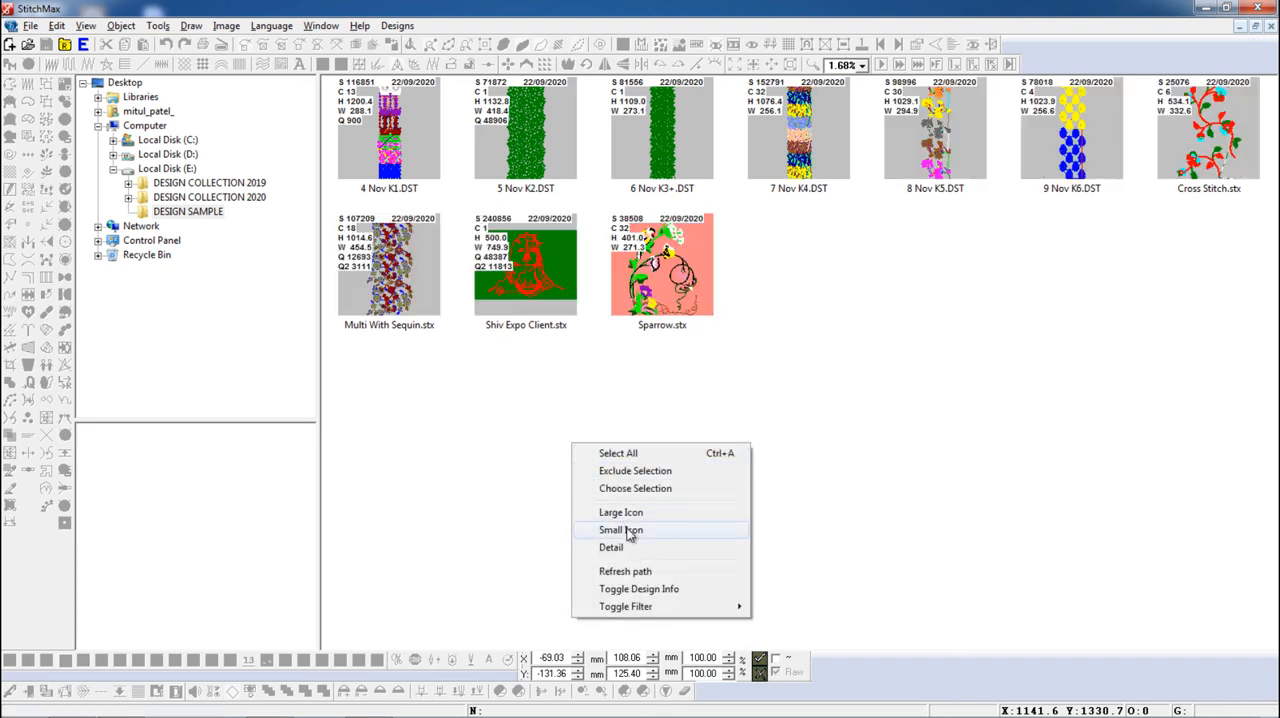
left_click(621, 529)
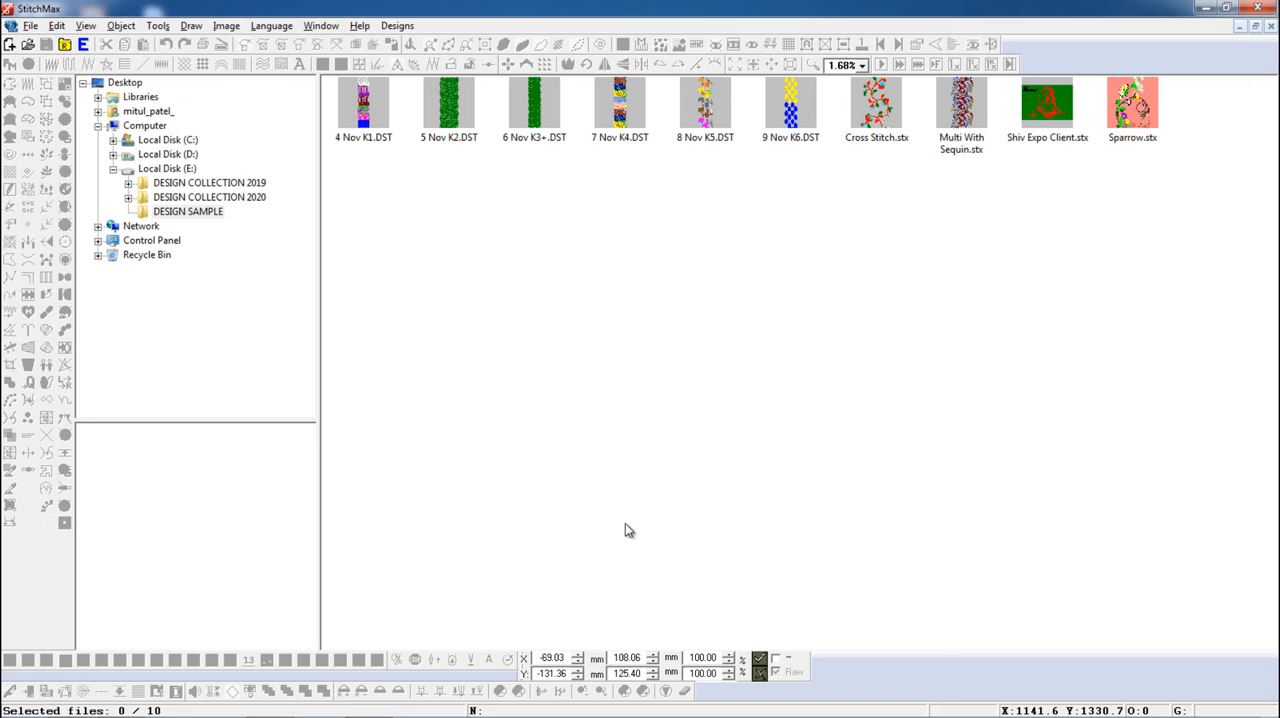
right_click(629, 530)
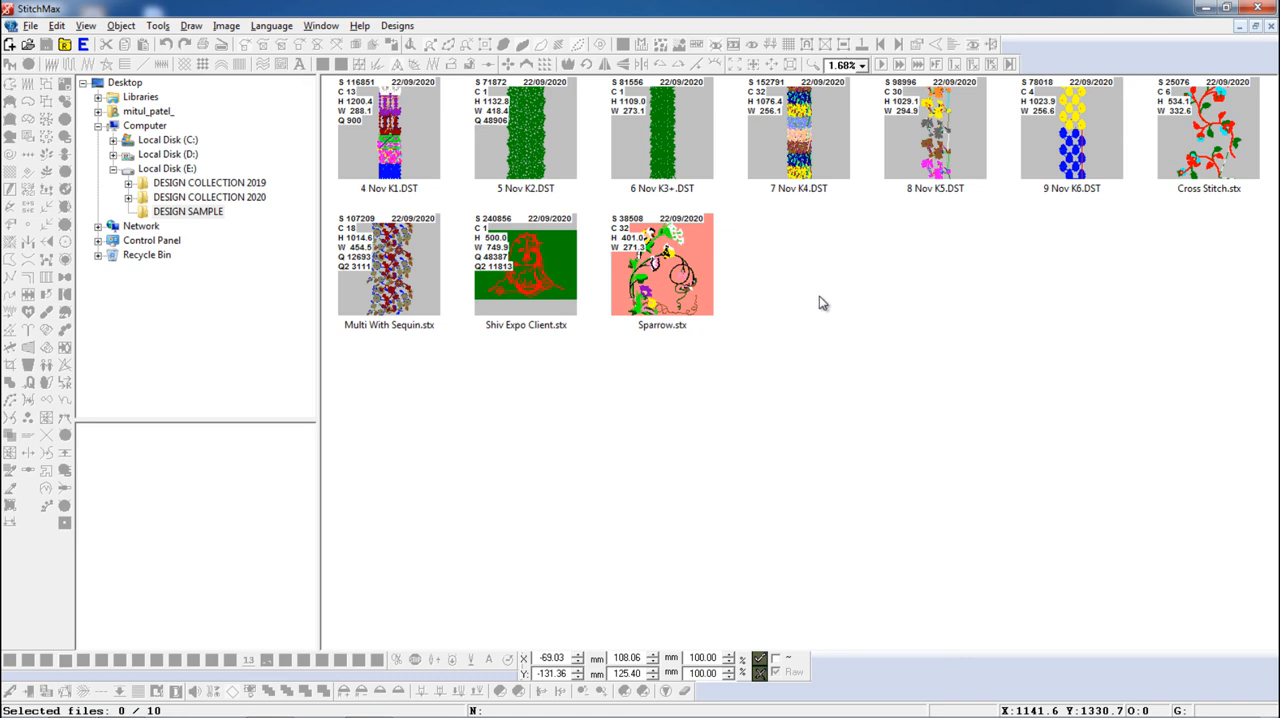
Step: Switch the browser to Detail view, listing designs with size, date, dimensions, colours and stitches
right_click(820, 303)
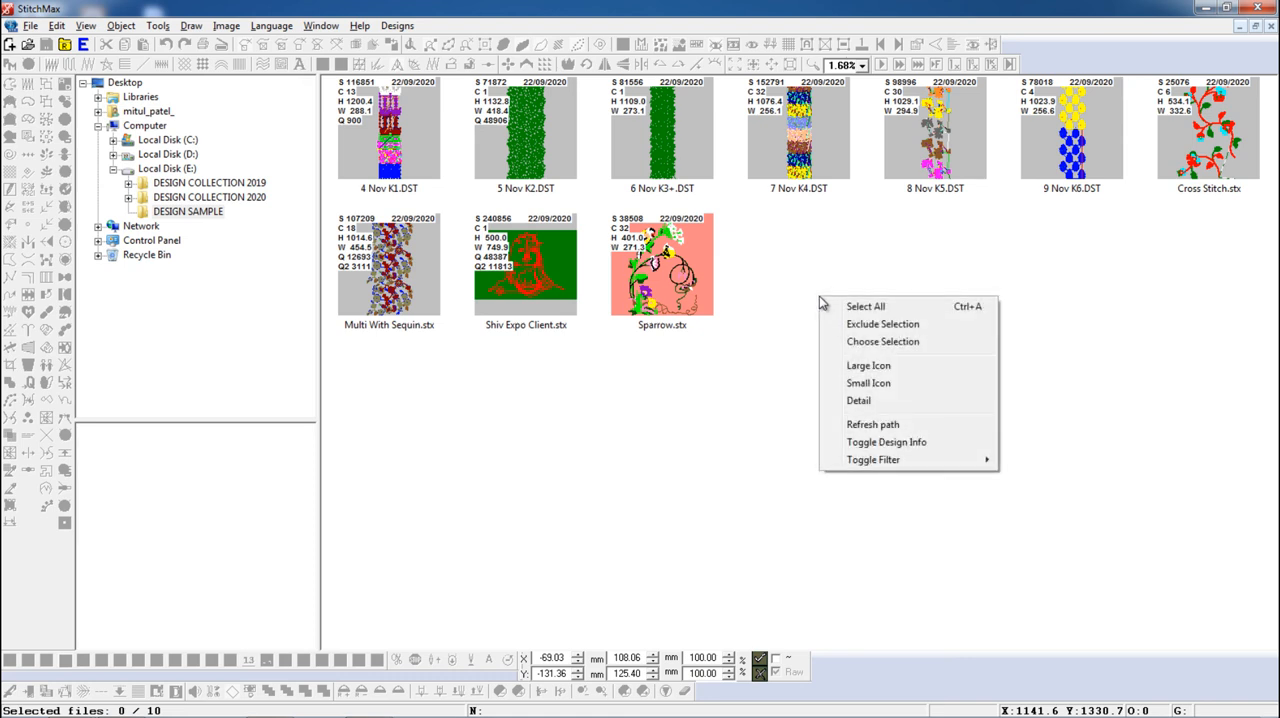
left_click(858, 400)
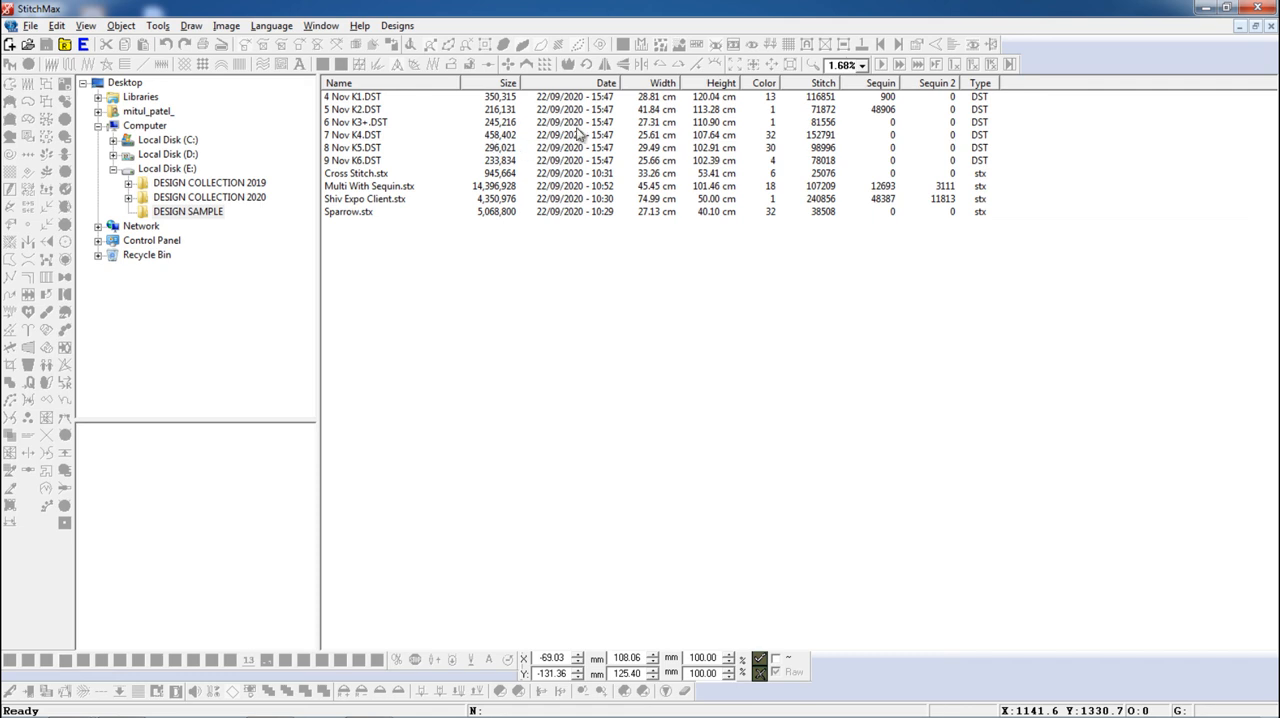
mouse_move(710, 125)
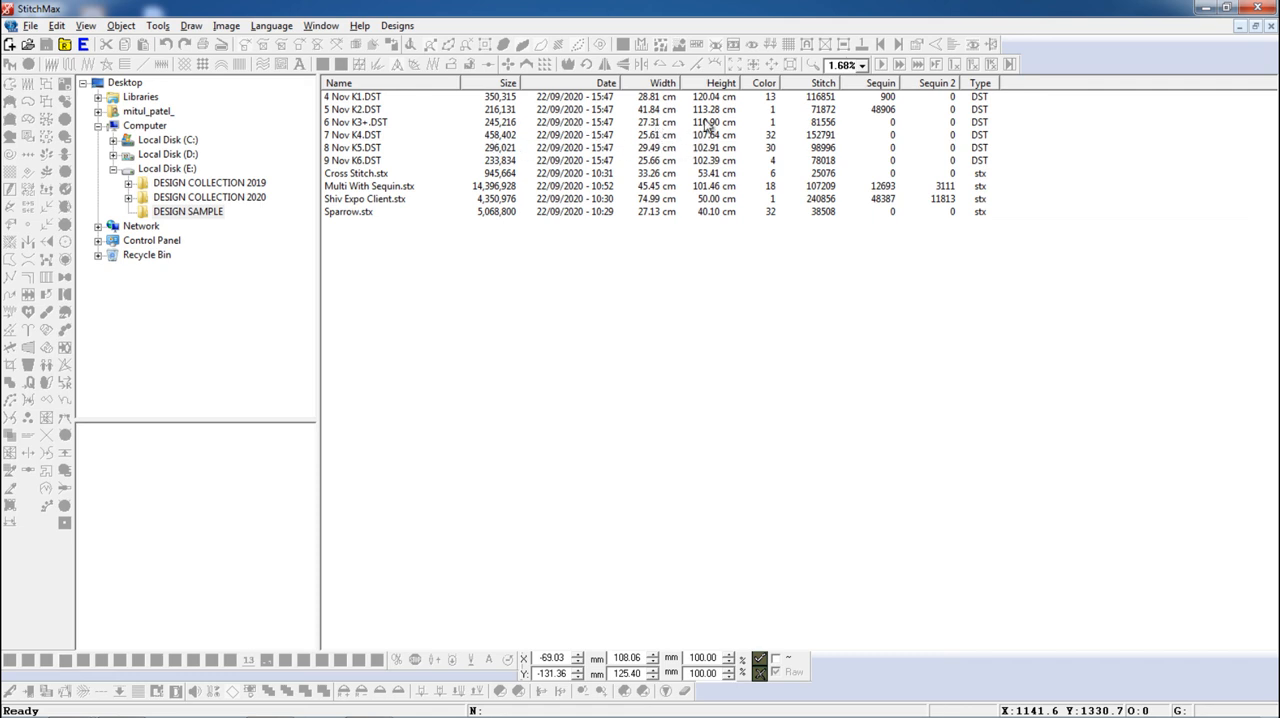
mouse_move(808, 113)
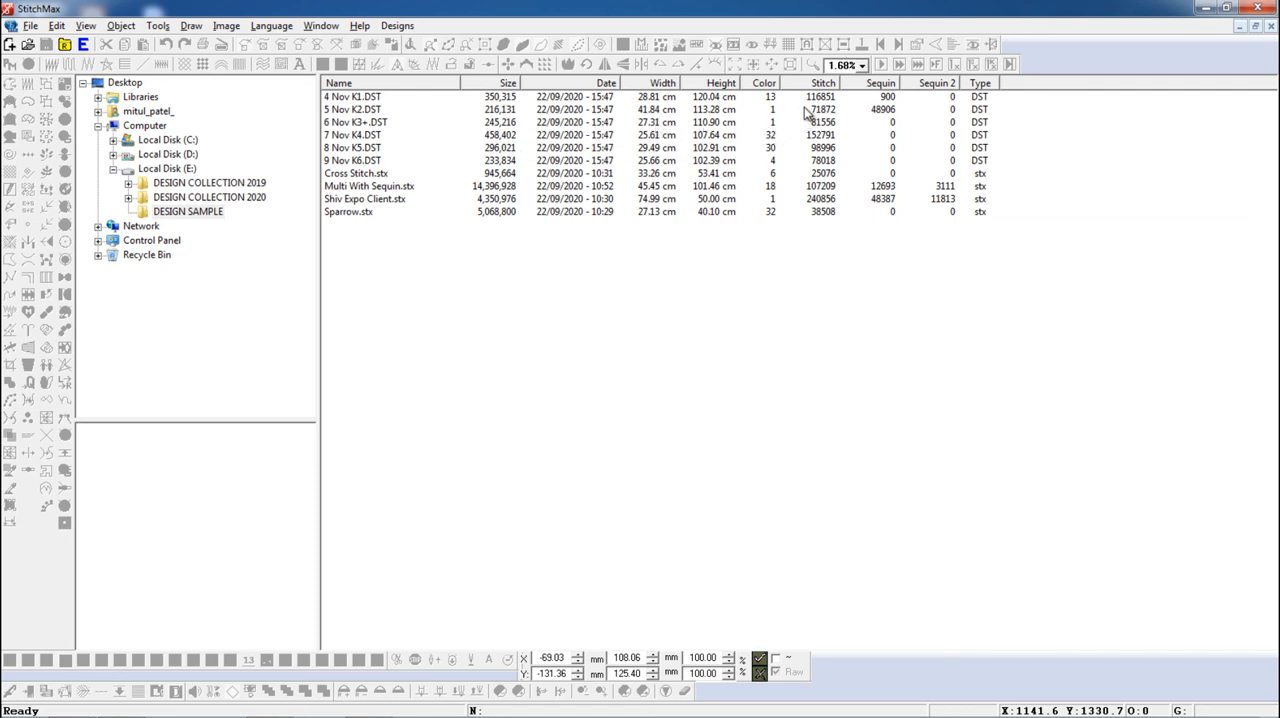
mouse_move(946, 135)
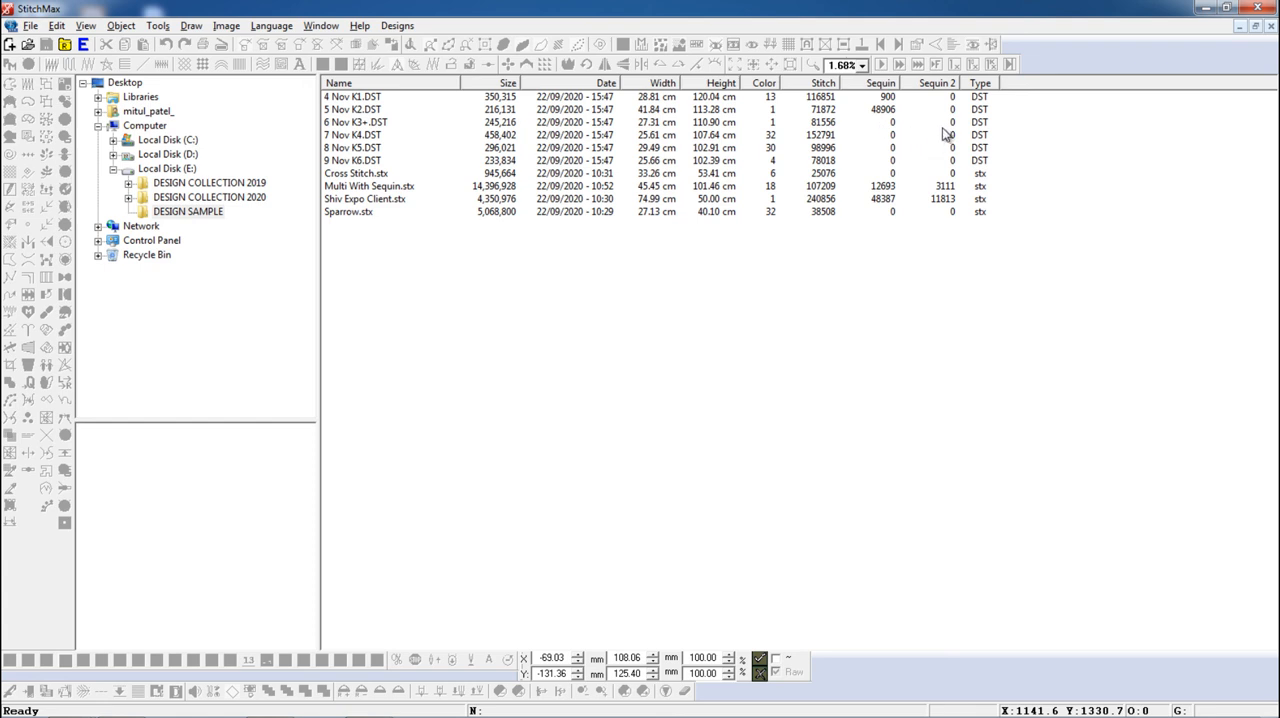